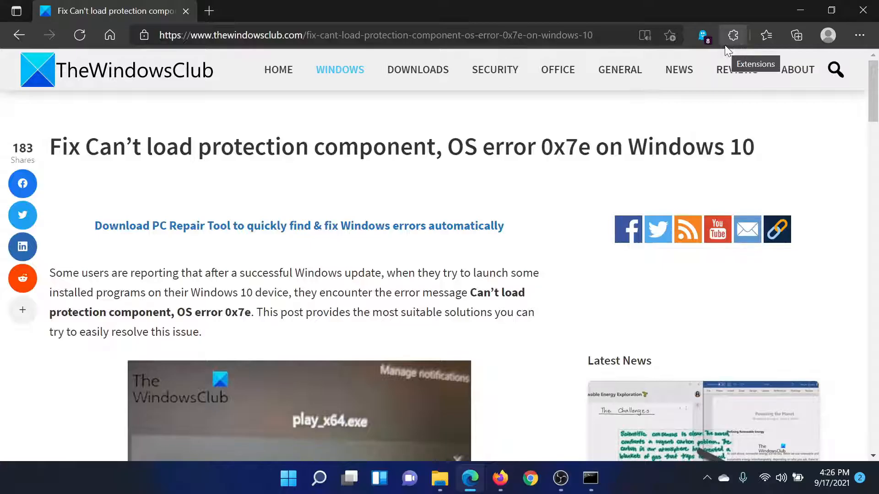
mouse_move(331, 122)
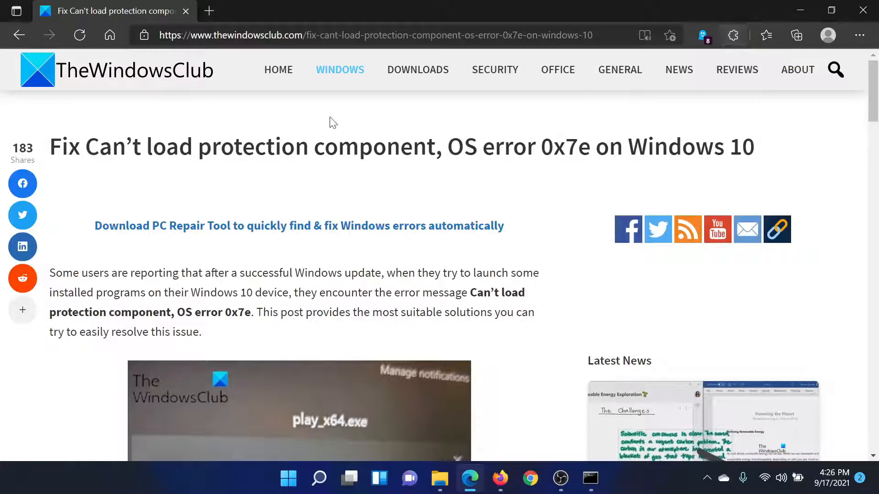
- Review the error 0x7e article, then bring up the OBS Studio desktop shortcut's context menu for Run as administrator
scroll("down", 3)
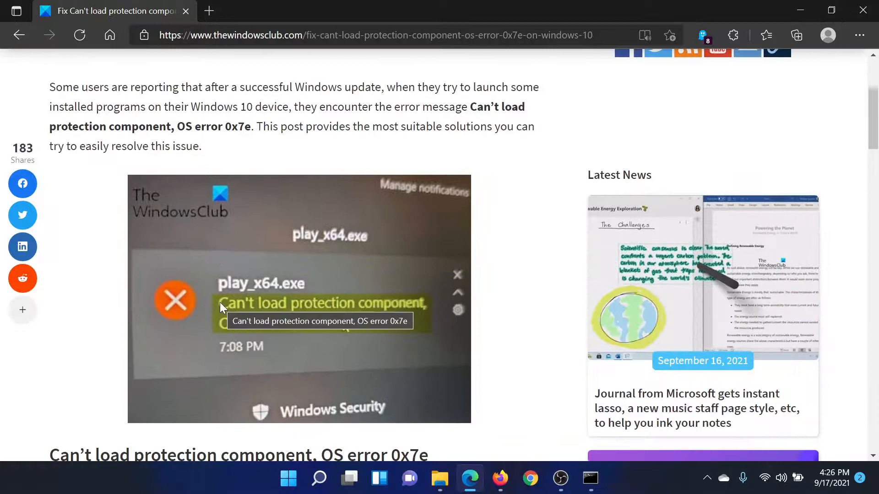
mouse_move(507, 397)
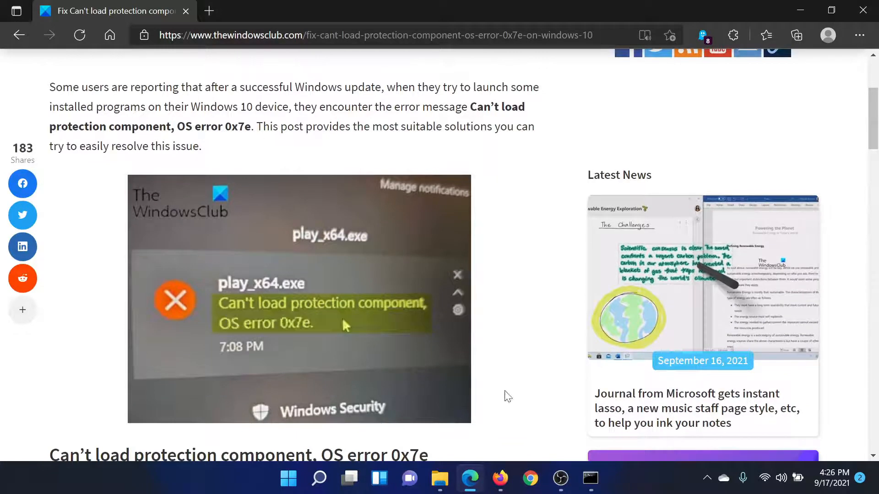
mouse_move(453, 390)
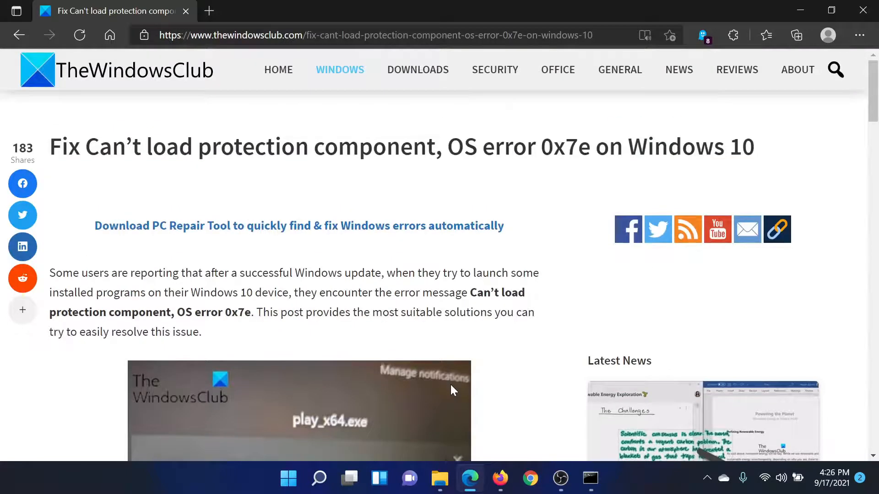
scroll("down", 3)
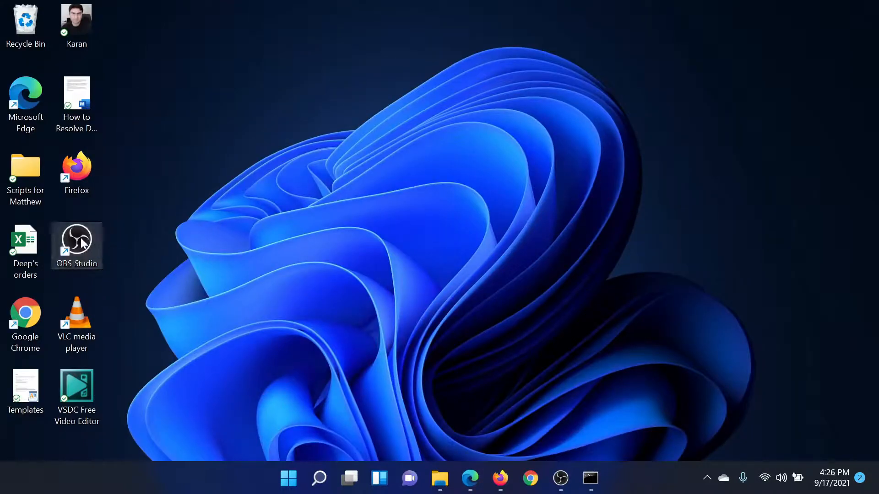
right_click(77, 245)
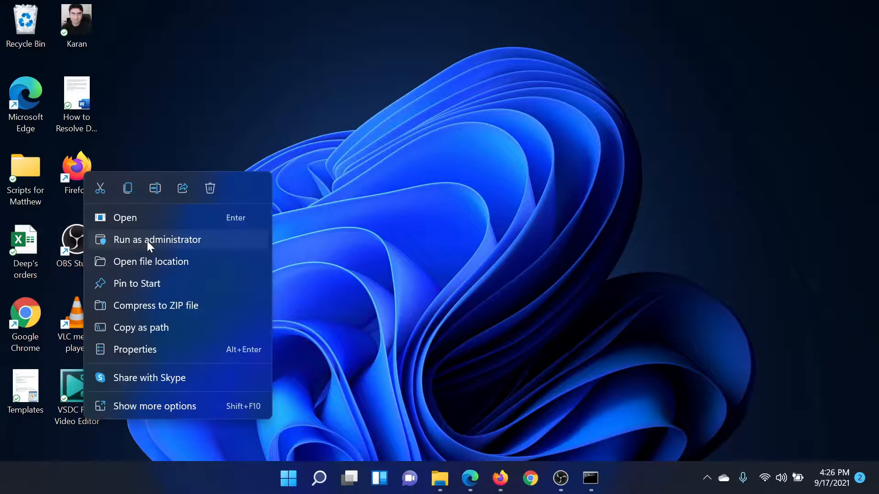
mouse_move(478, 352)
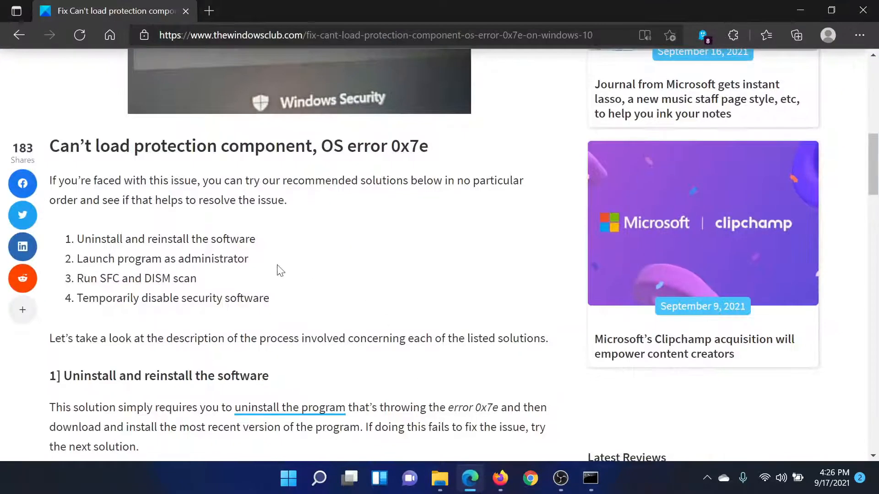
mouse_move(344, 357)
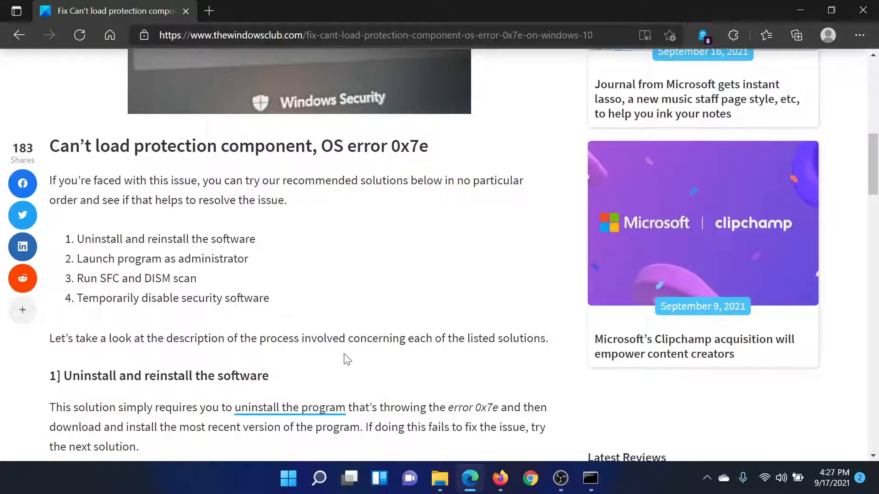
- Search Windows for 'comm' and launch Command Prompt with Run as administrator
left_click(319, 478)
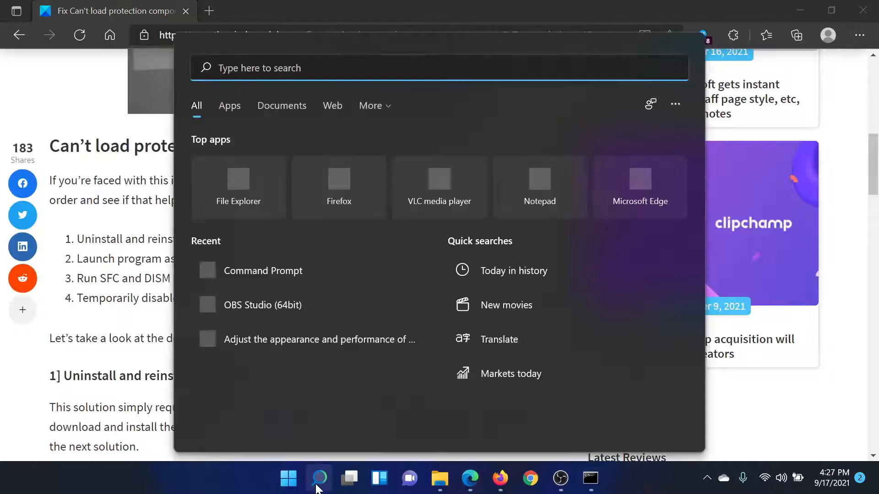
type("comm")
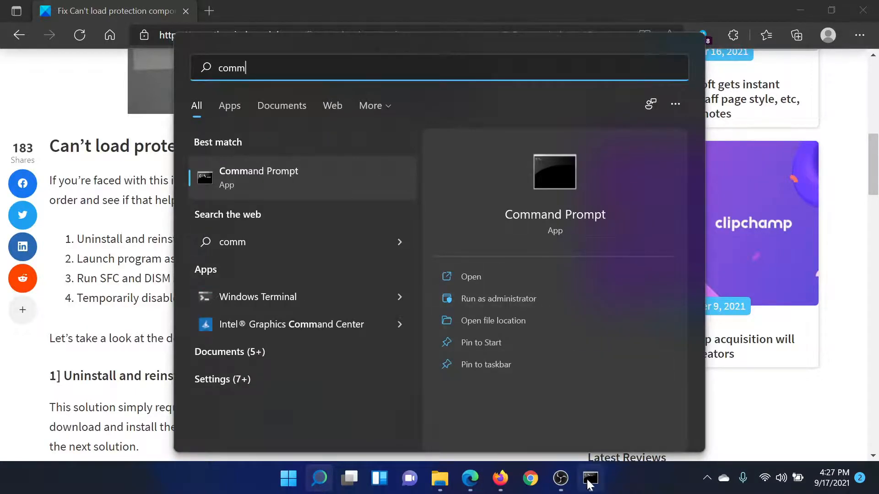
left_click(497, 299)
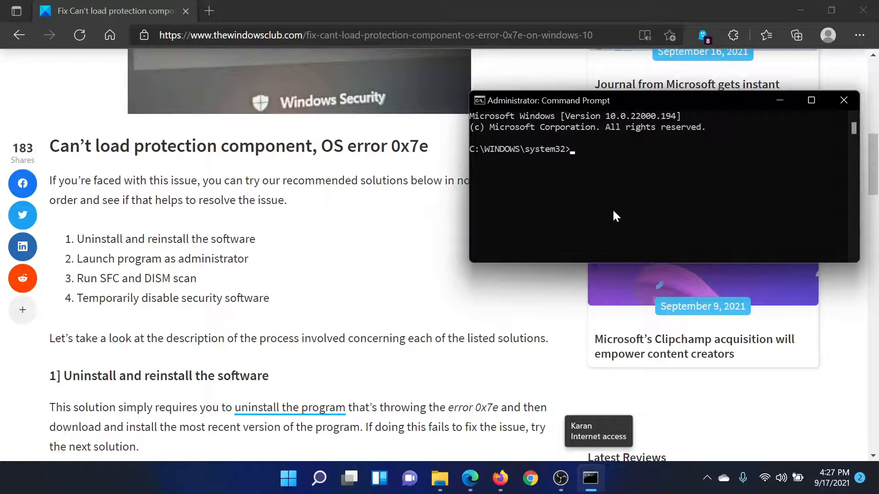
- Enter sfc /scannow at the elevated Command Prompt without running it yet
type("sfc /s")
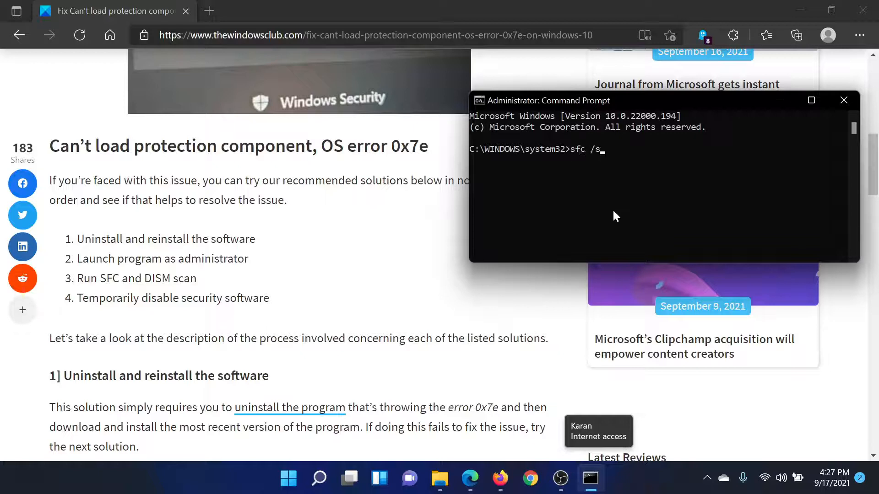
type("cannow")
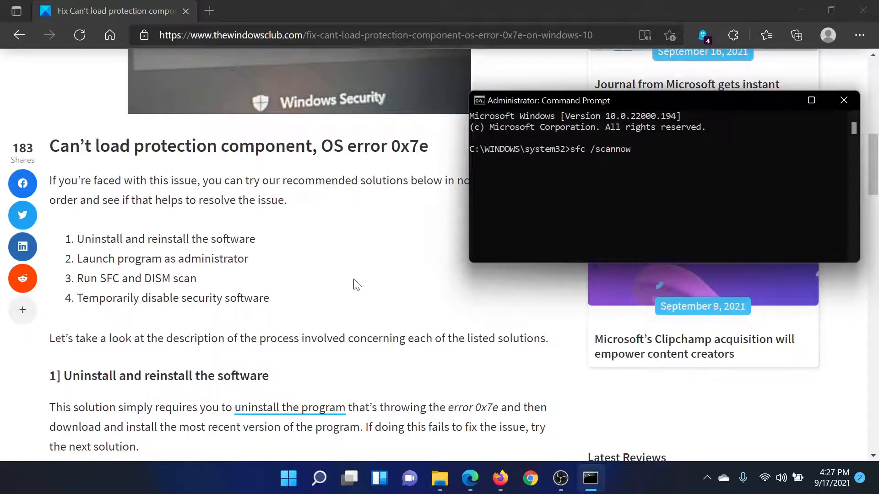
- Refocus the article, highlight 'Uninstall and reinstall the software', and return to the article title
left_click(843, 100)
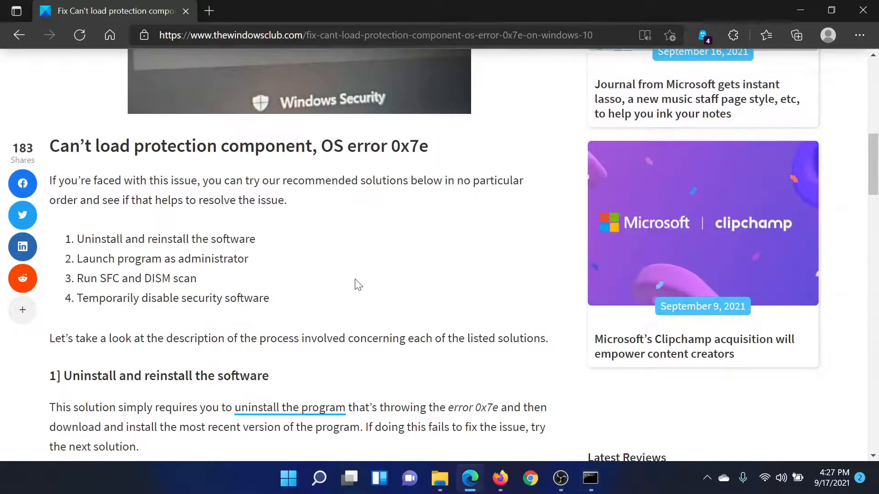
mouse_move(297, 302)
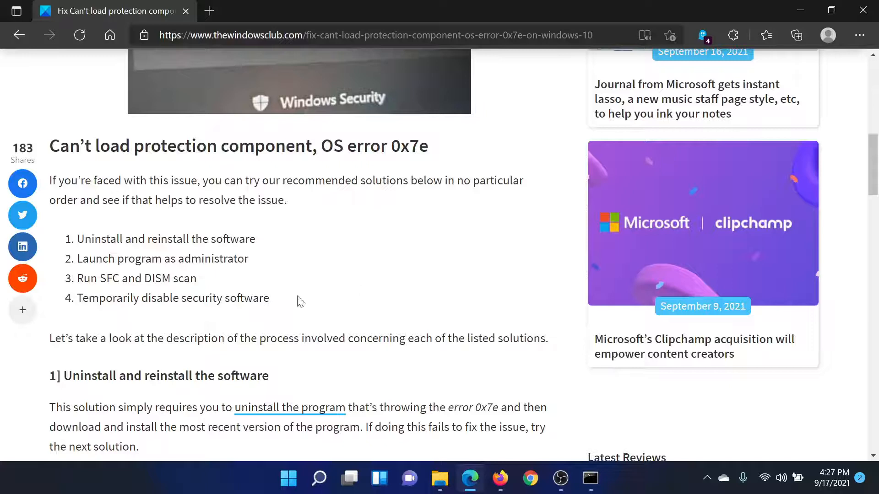
mouse_move(240, 312)
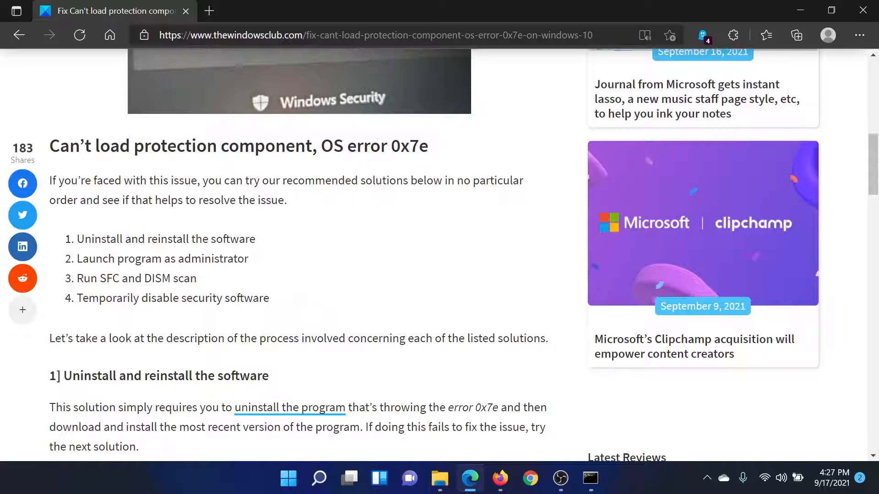
left_click_drag(78, 240, 254, 240)
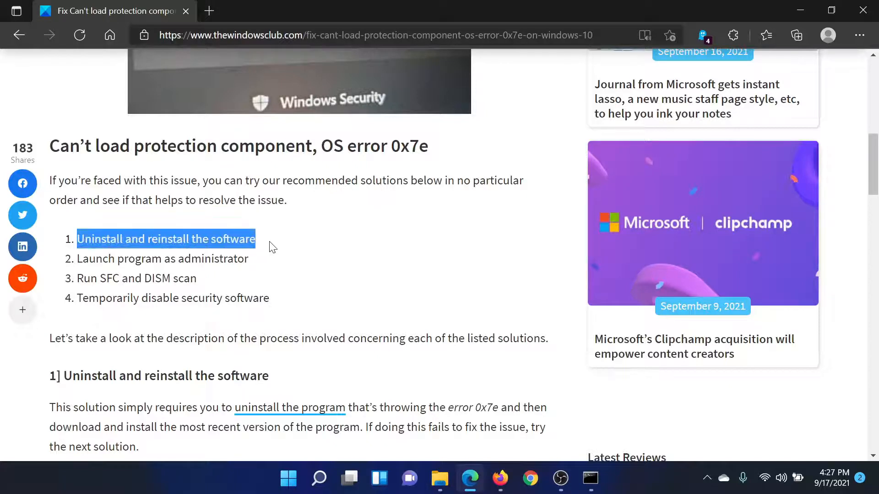
scroll("up", 3)
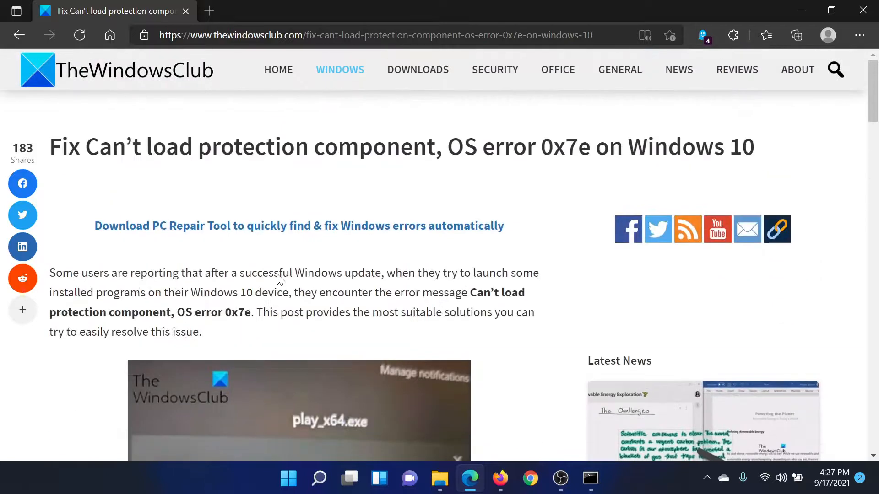